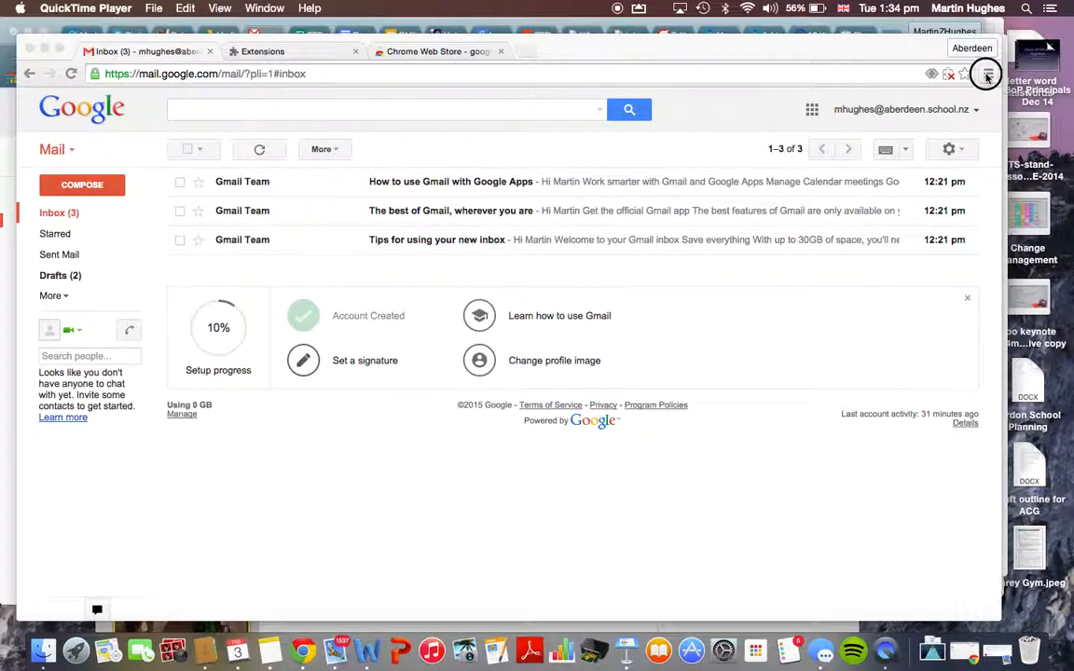
From Gmail, bring up Chrome's installed extensions page via the browser menu.
click(987, 74)
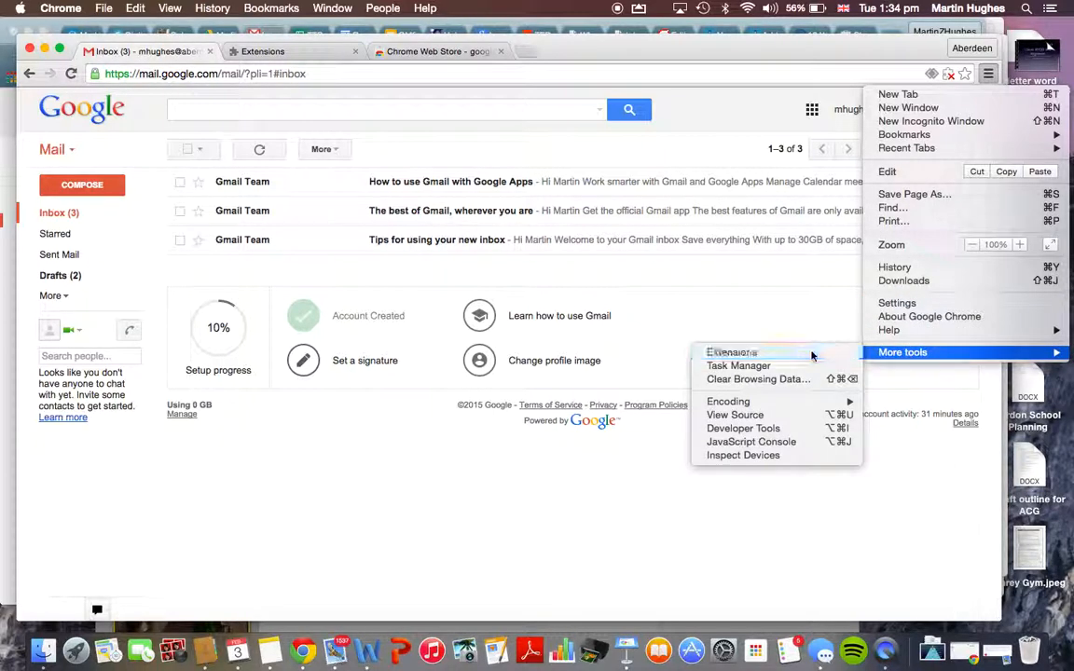
click(732, 353)
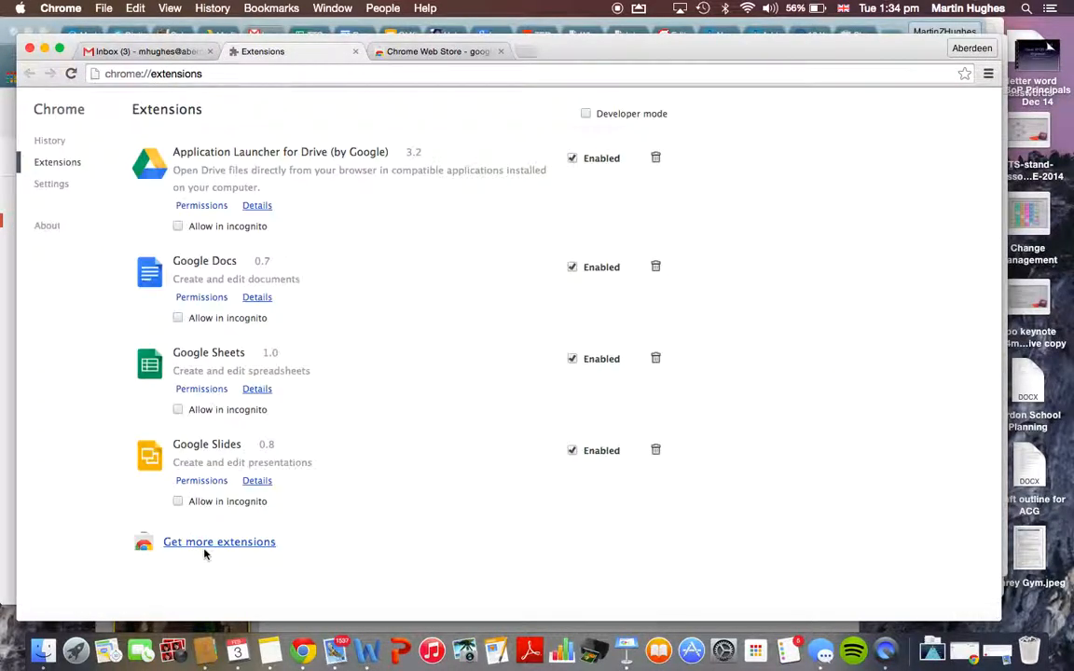
Search the Chrome Web Store for 'google input tools', add it to Chrome, and dismiss the notice.
click(219, 541)
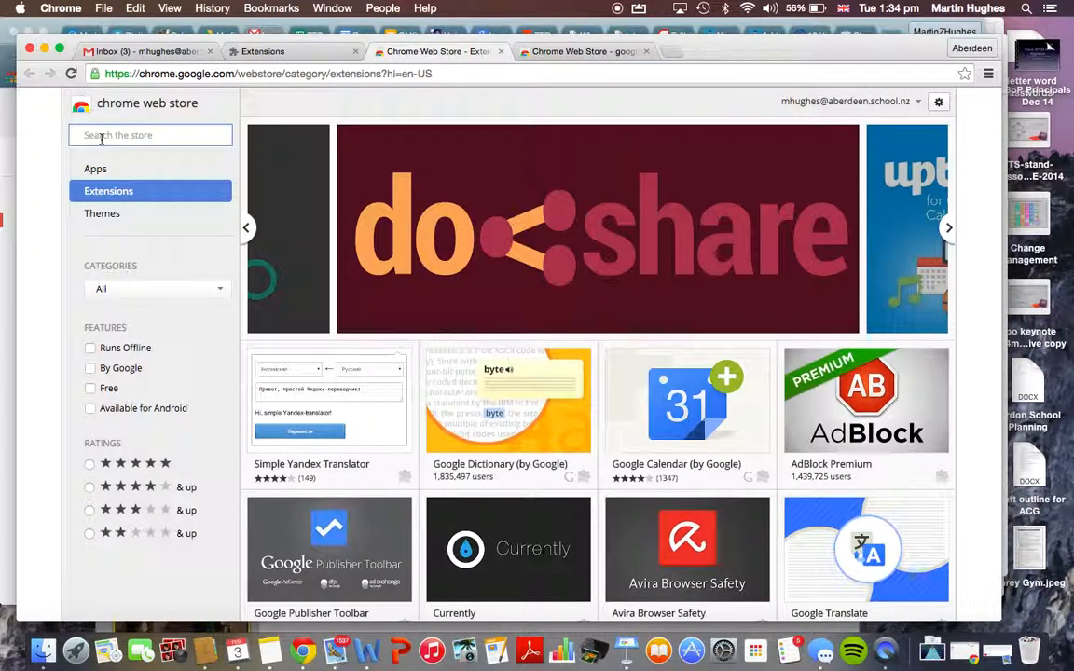
text(google input tools)
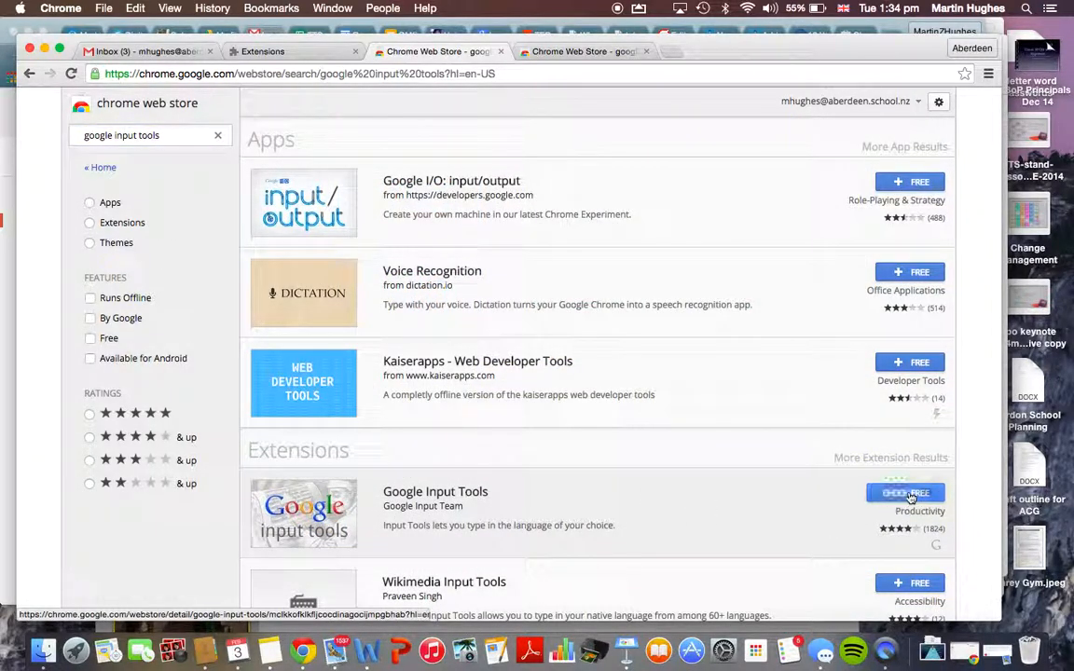
click(904, 492)
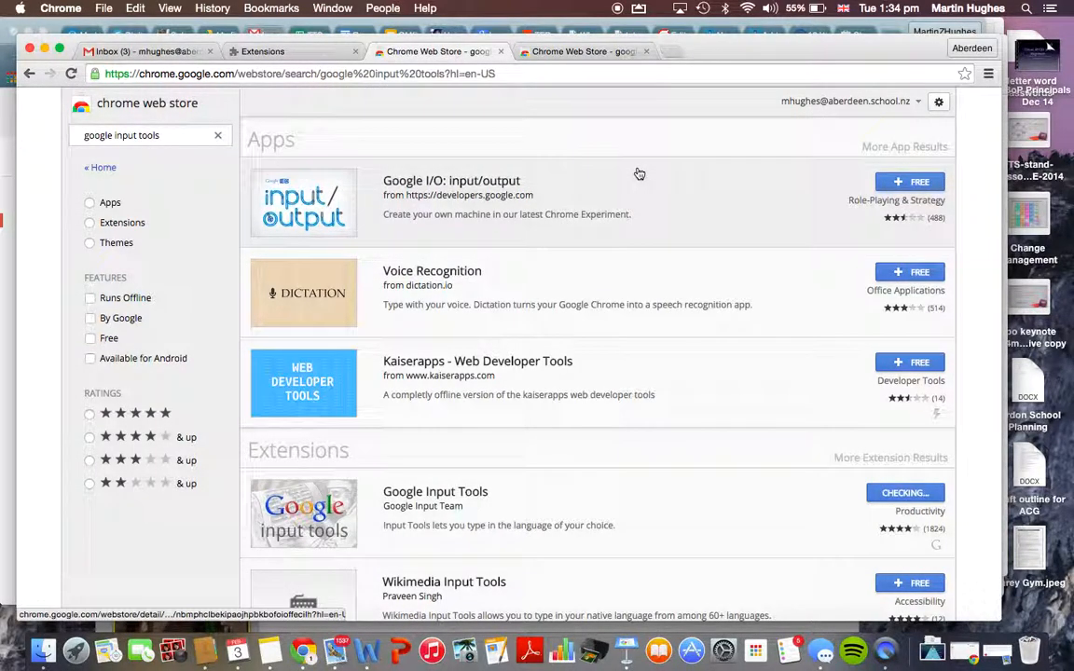
click(903, 492)
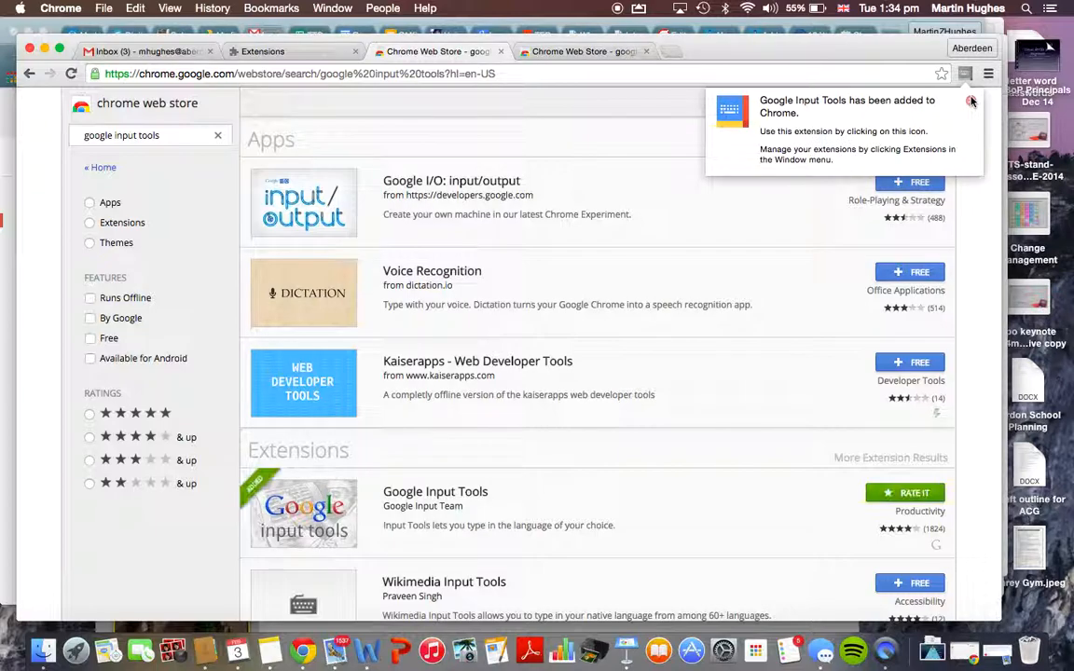
mouse_move(906, 125)
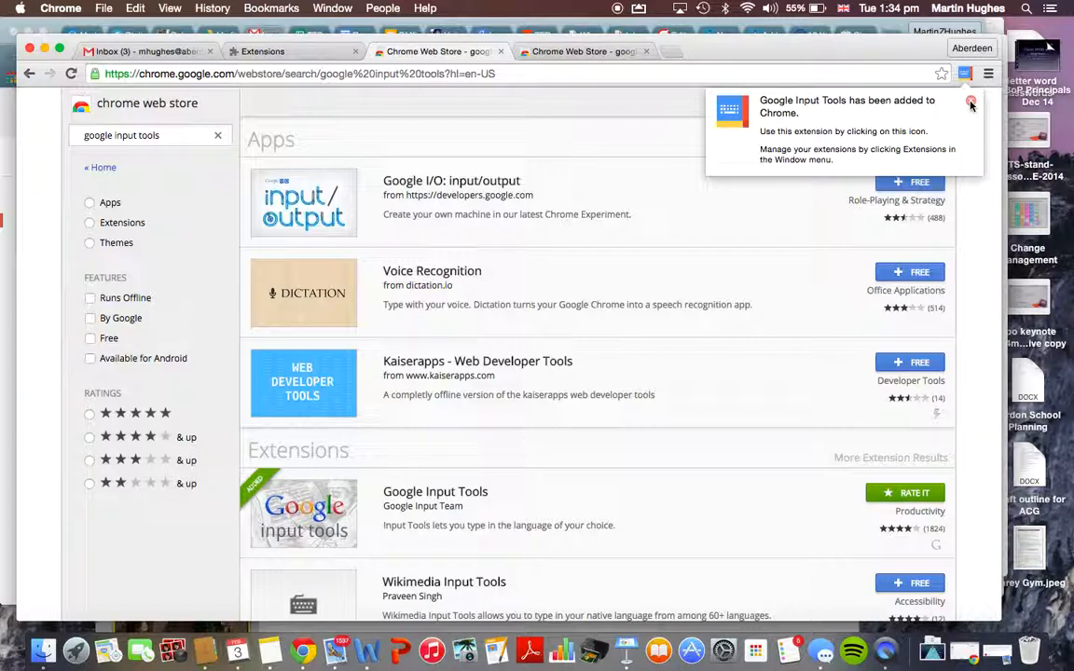
click(969, 103)
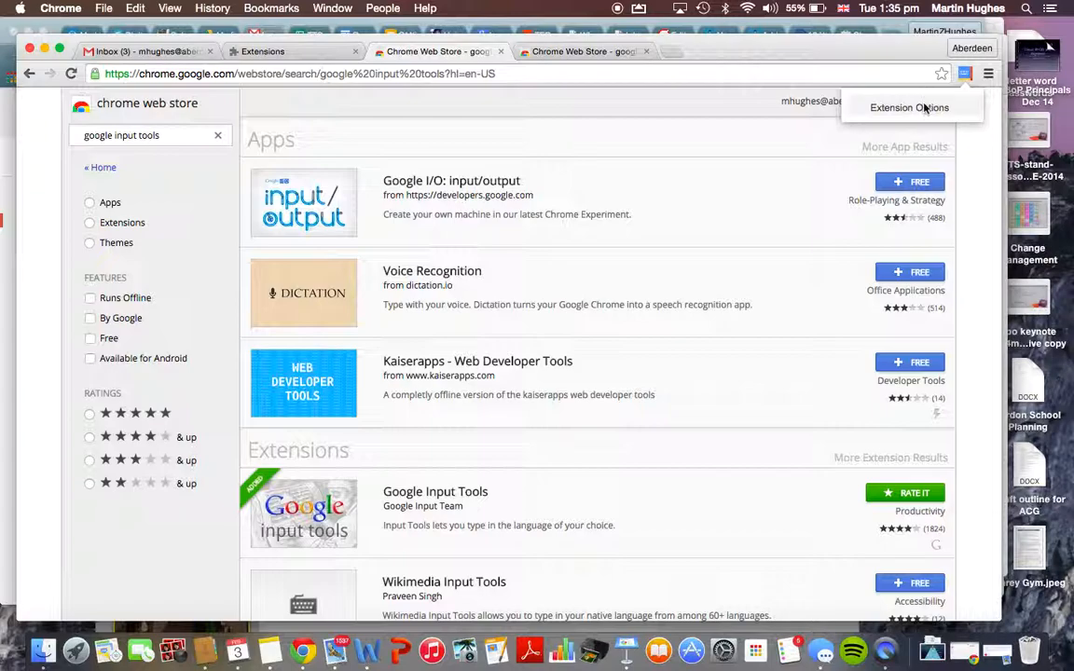
Sign in on the Google Input Tools options page and grant offline access.
click(908, 108)
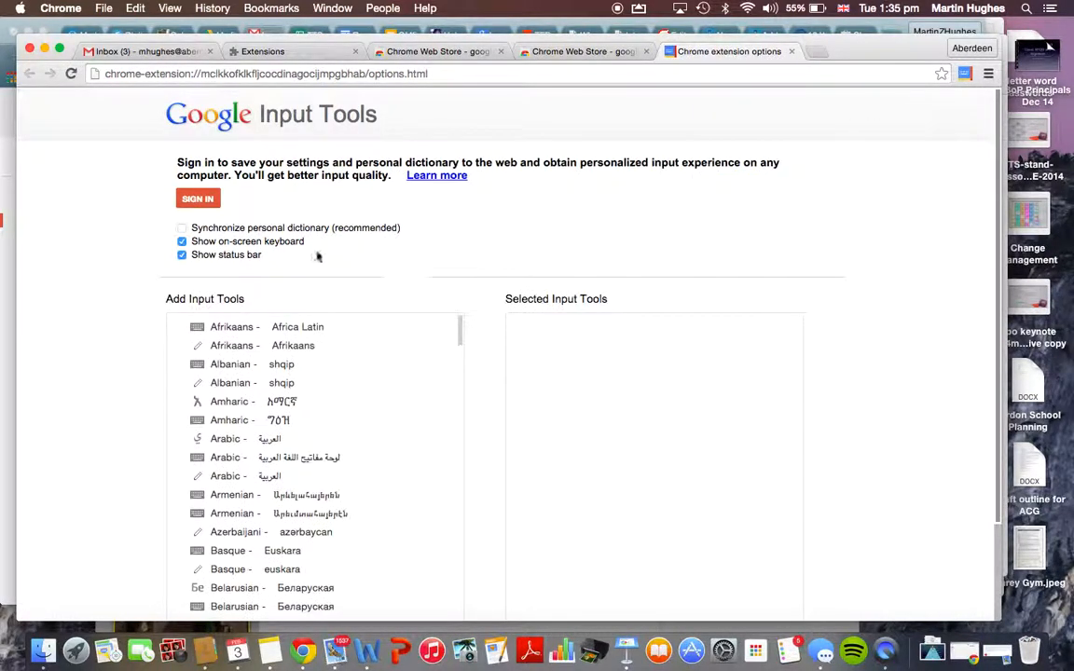
click(196, 198)
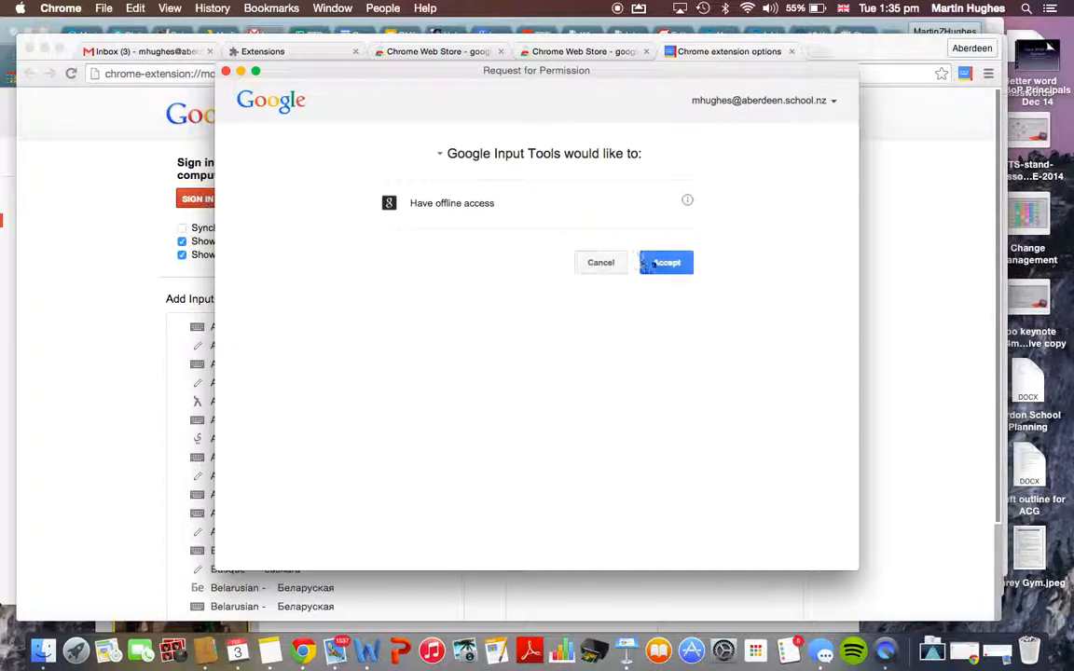
click(665, 262)
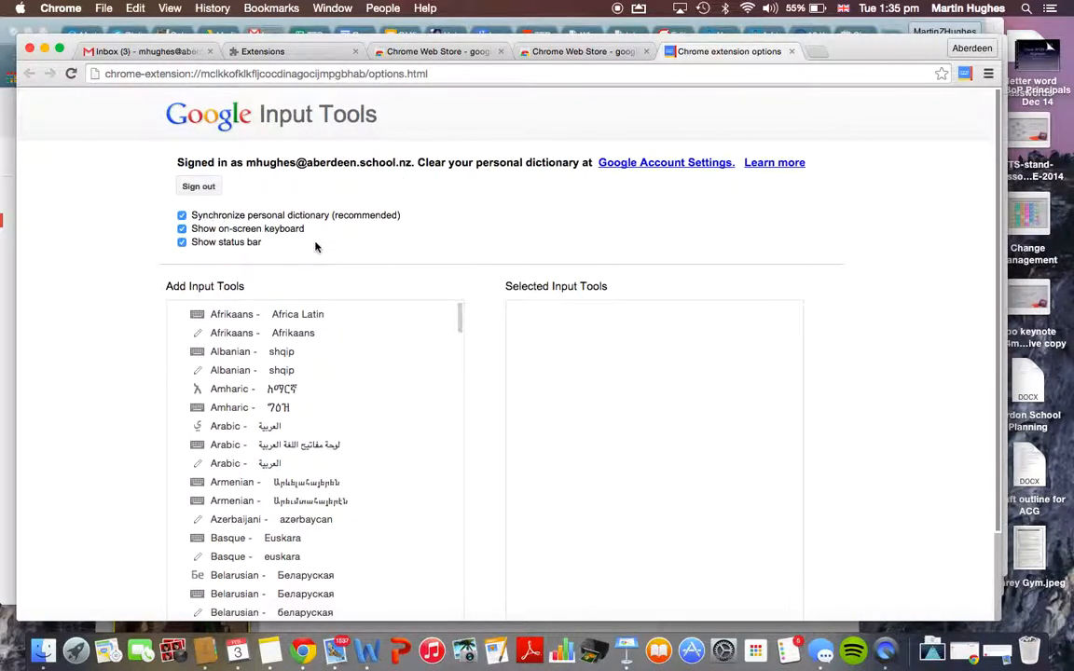
mouse_move(369, 391)
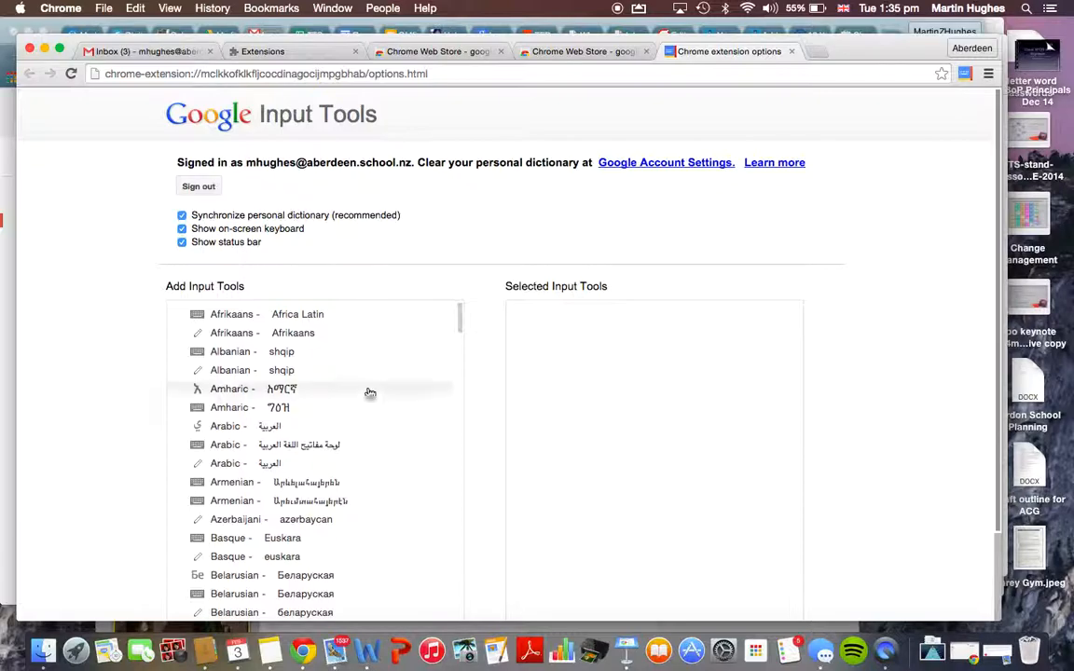
Move the 'Maori - Māori' keyboard into Selected Input Tools, then close the options tab.
scroll(down, 3)
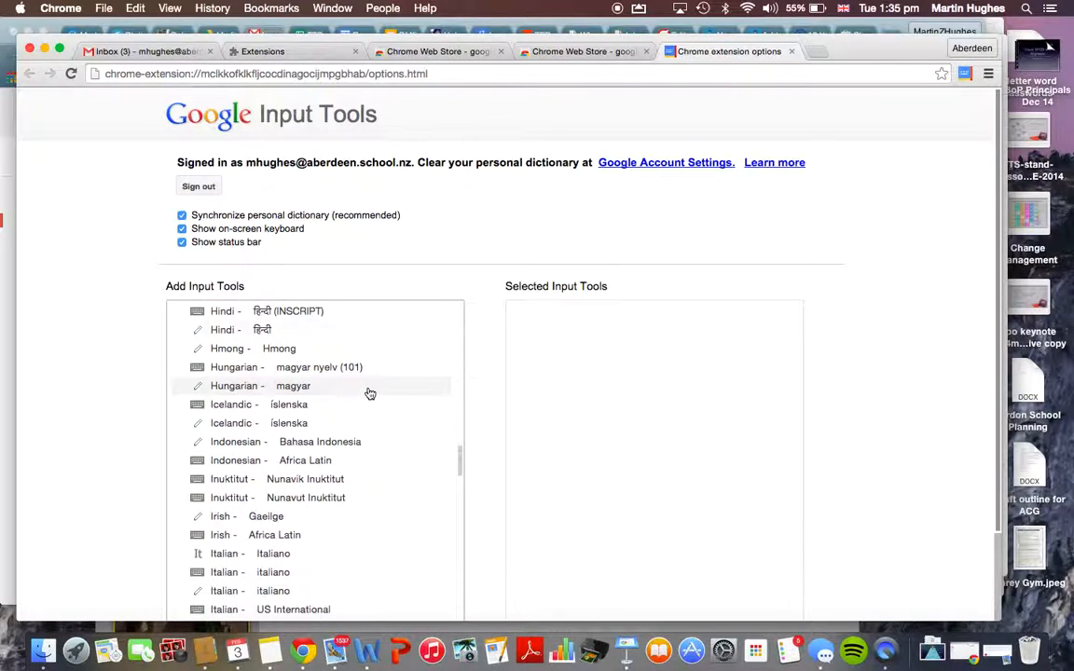
scroll(down, 3)
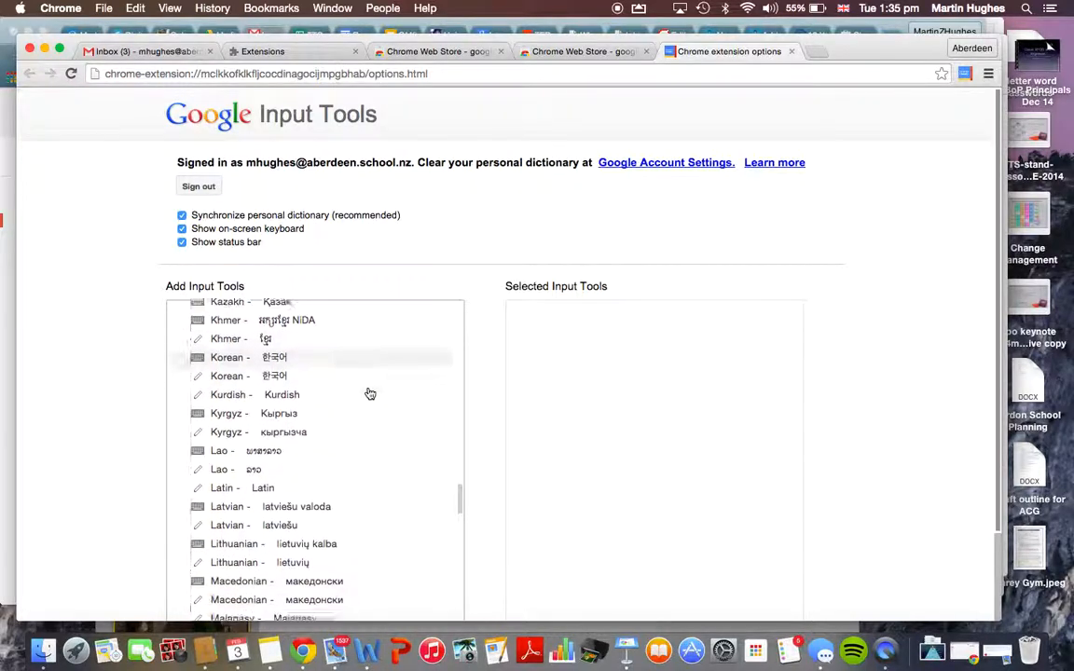
scroll(down, 3)
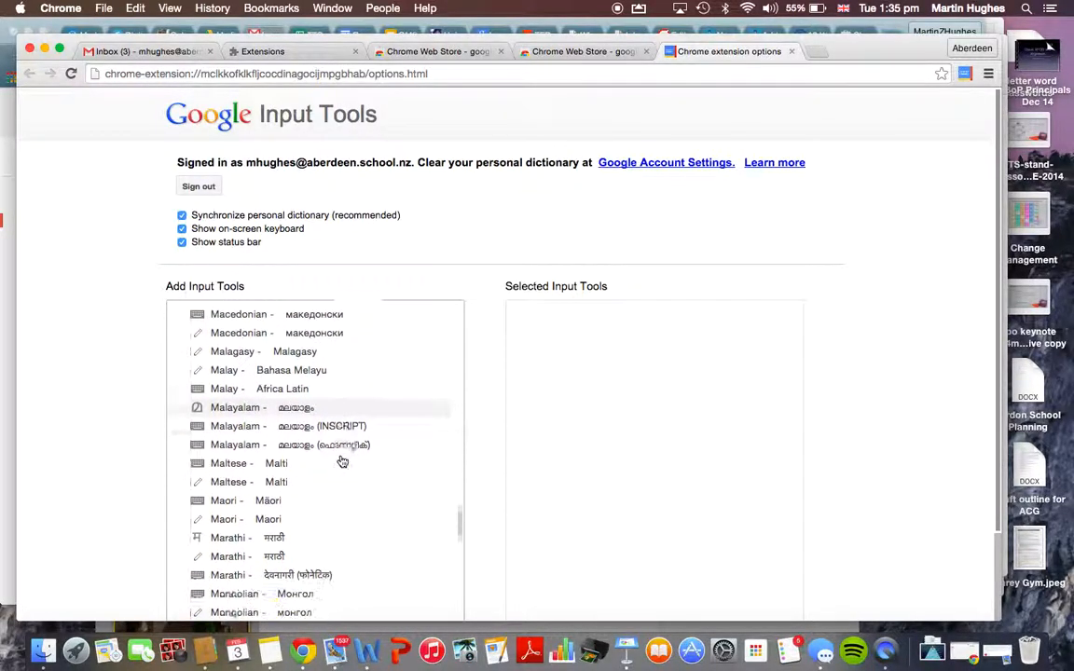
scroll(down, 3)
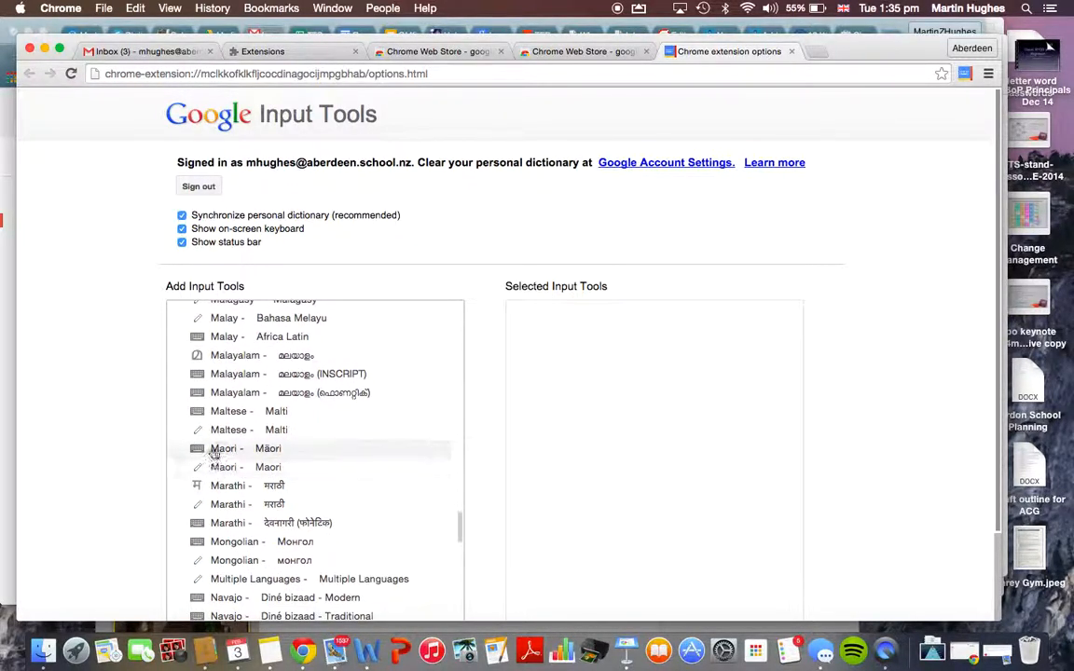
mouse_move(206, 467)
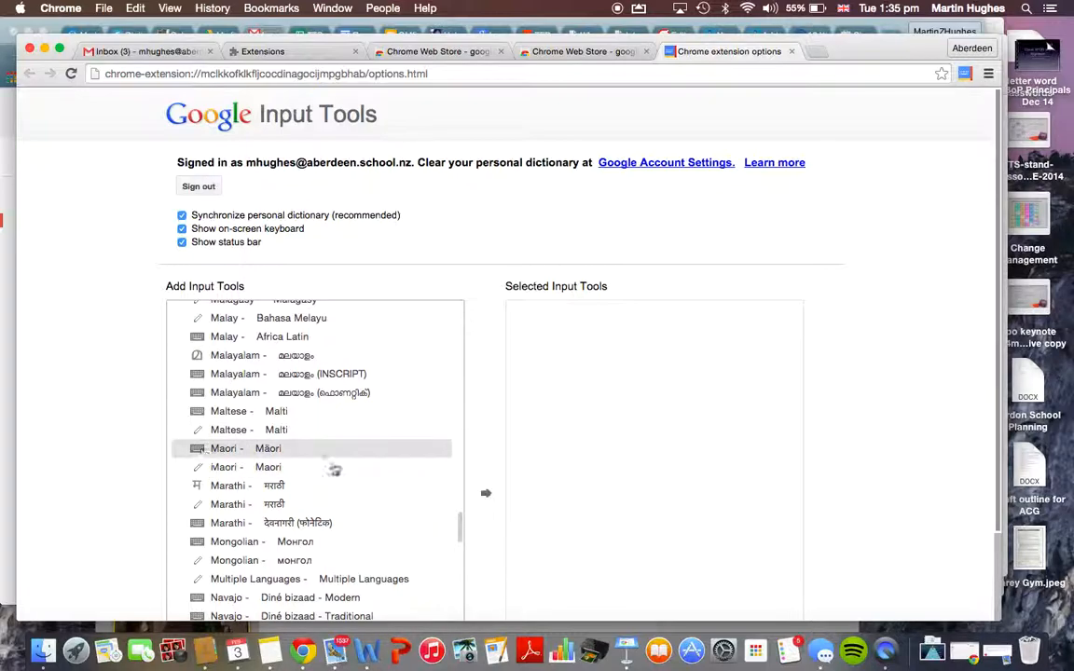
click(485, 493)
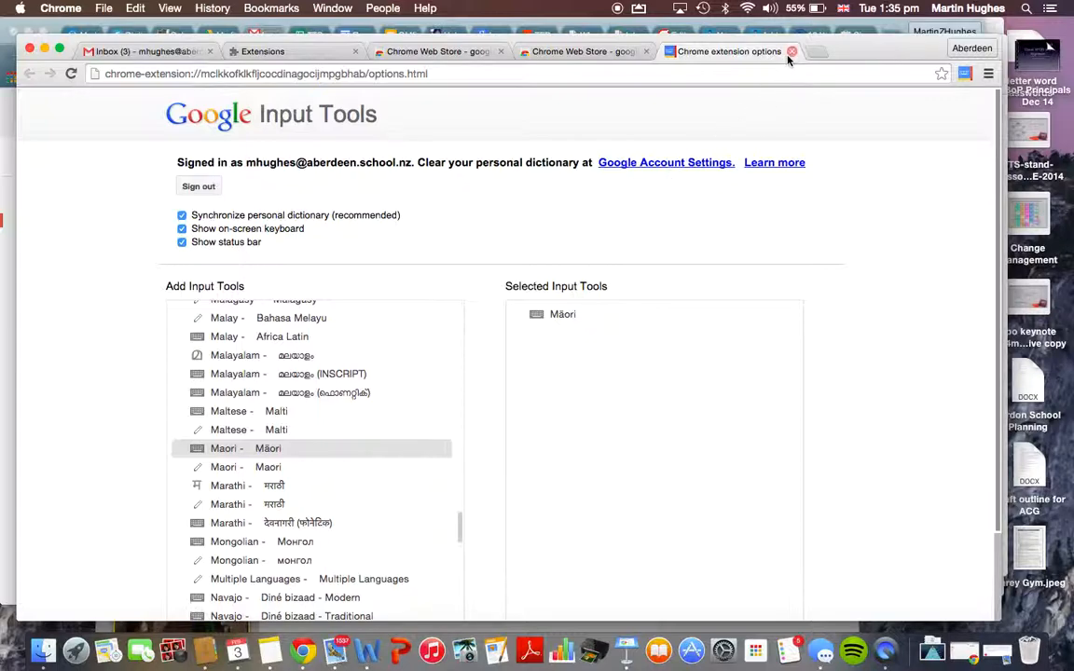
click(791, 52)
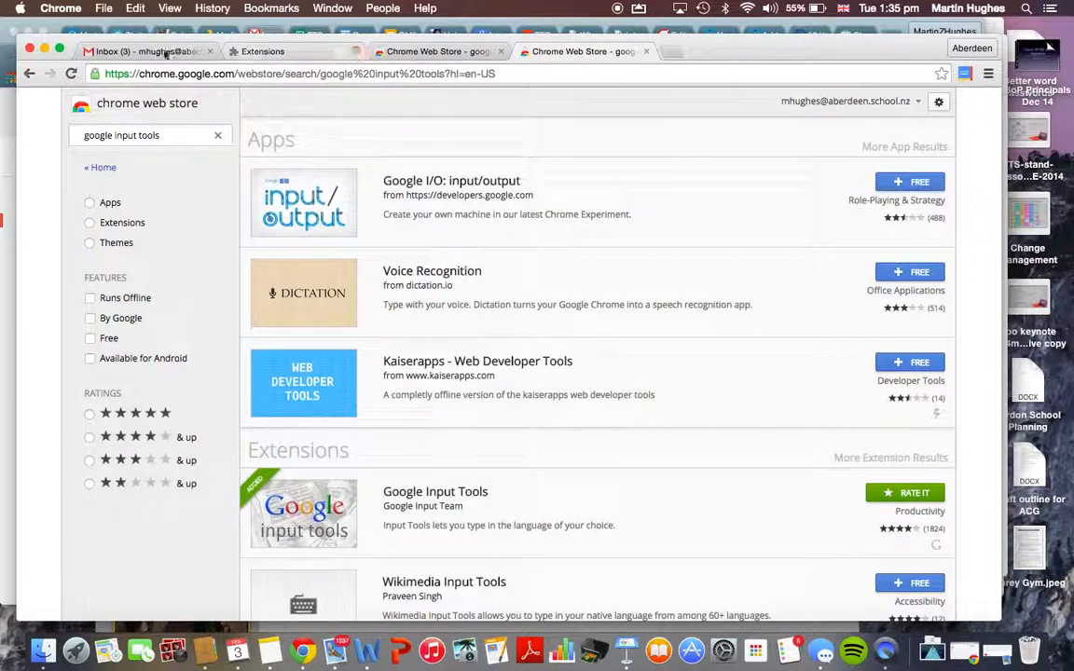
Compose a new Gmail message to a .co.nz address with subject 'test' and show the input tools list.
click(144, 52)
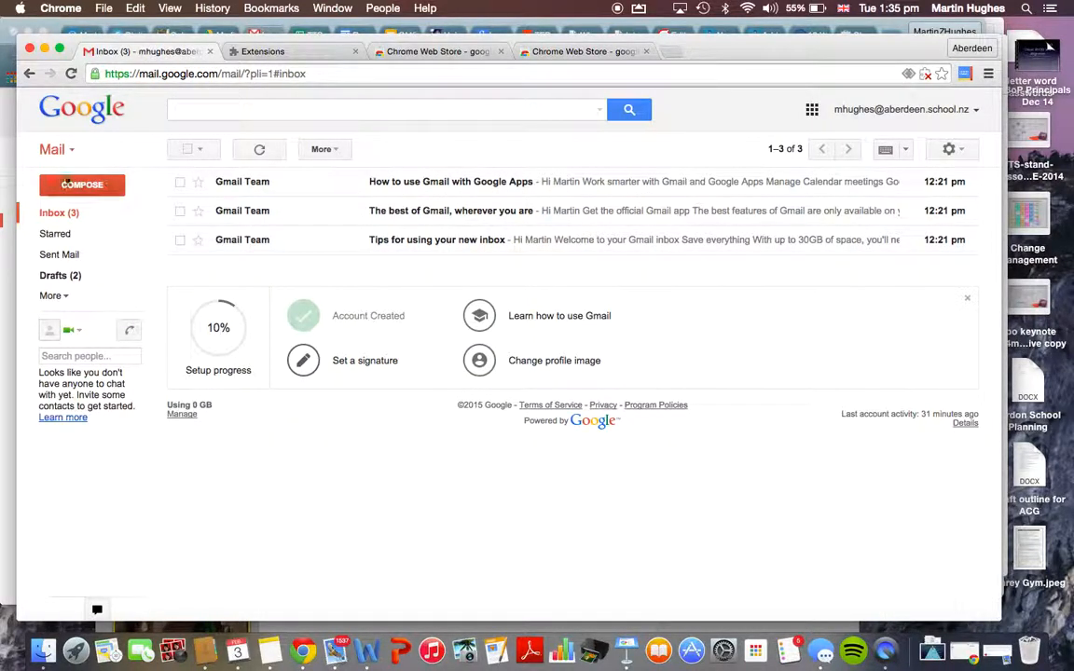
click(81, 184)
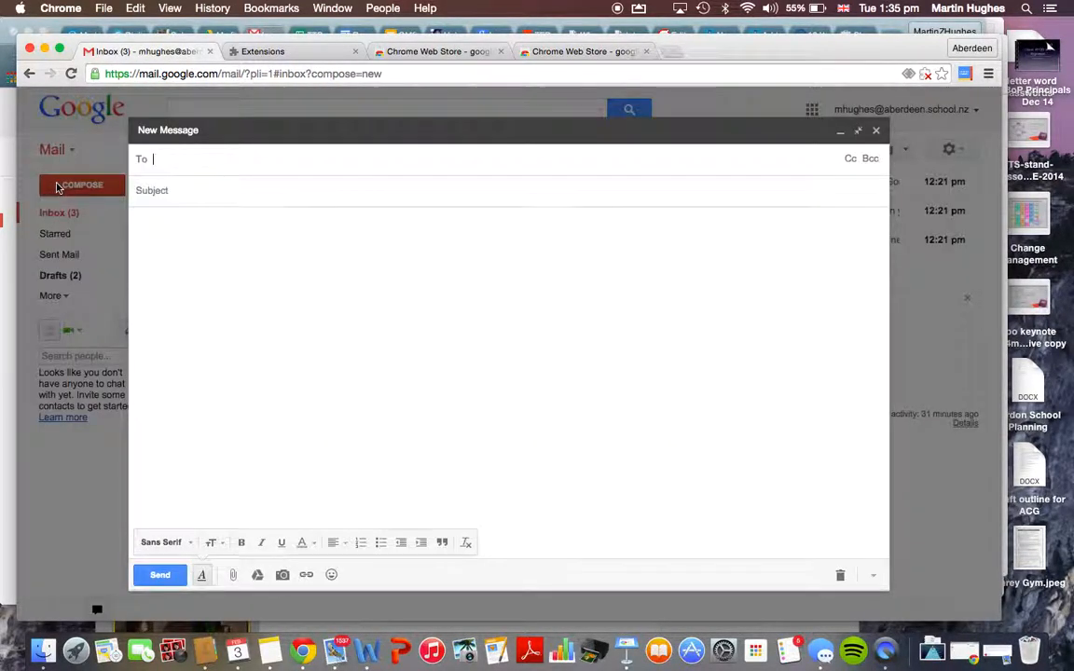
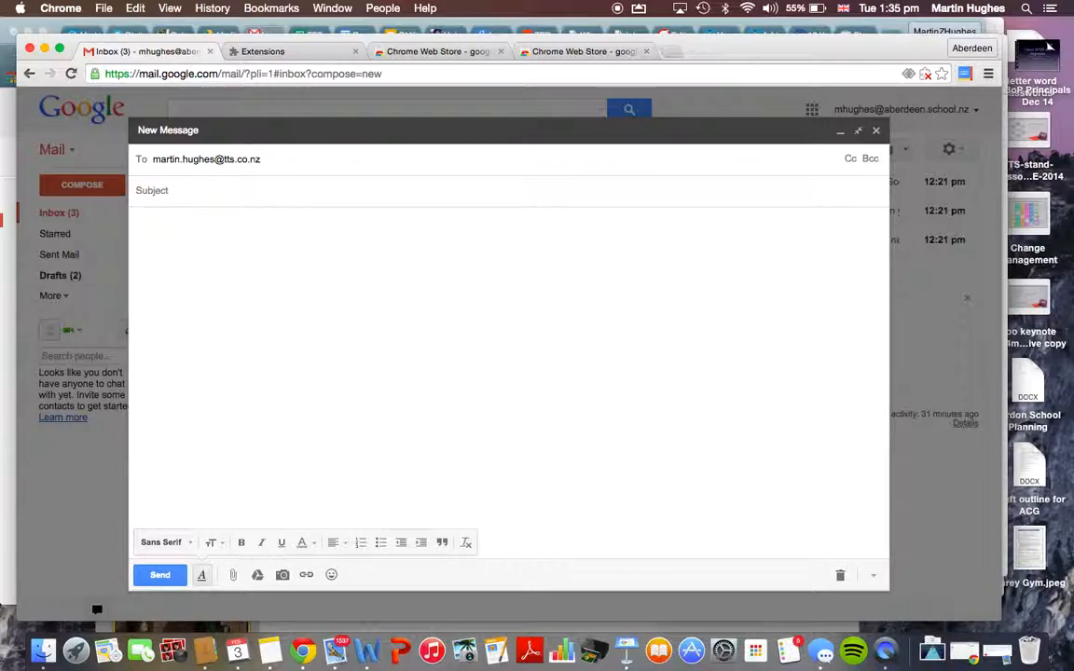
text(tes)
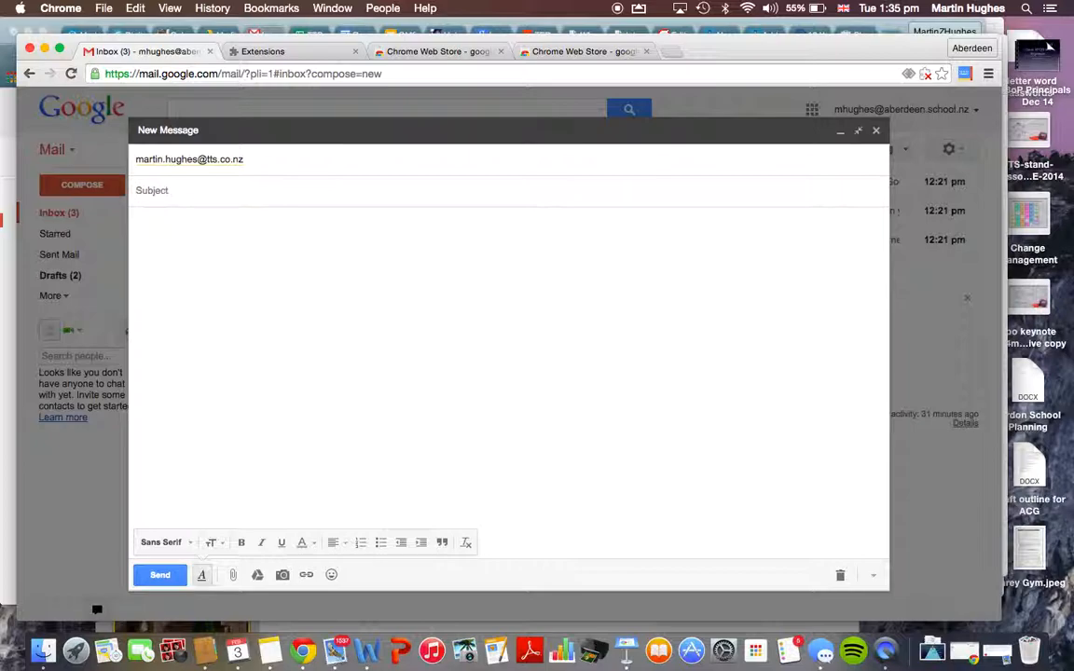
text(test)
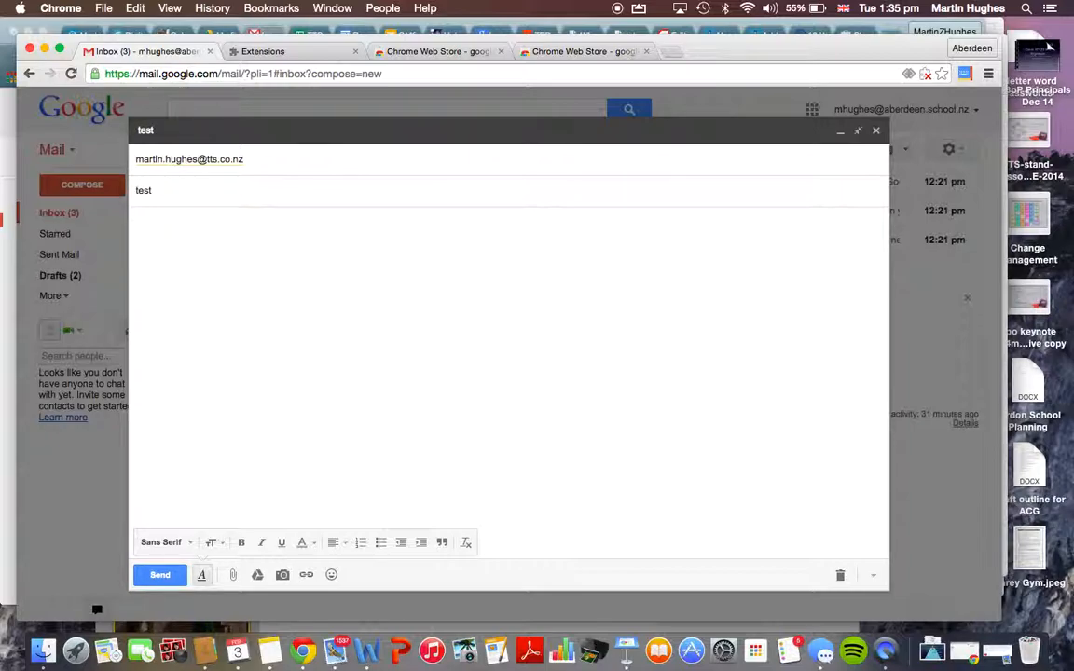
click(964, 73)
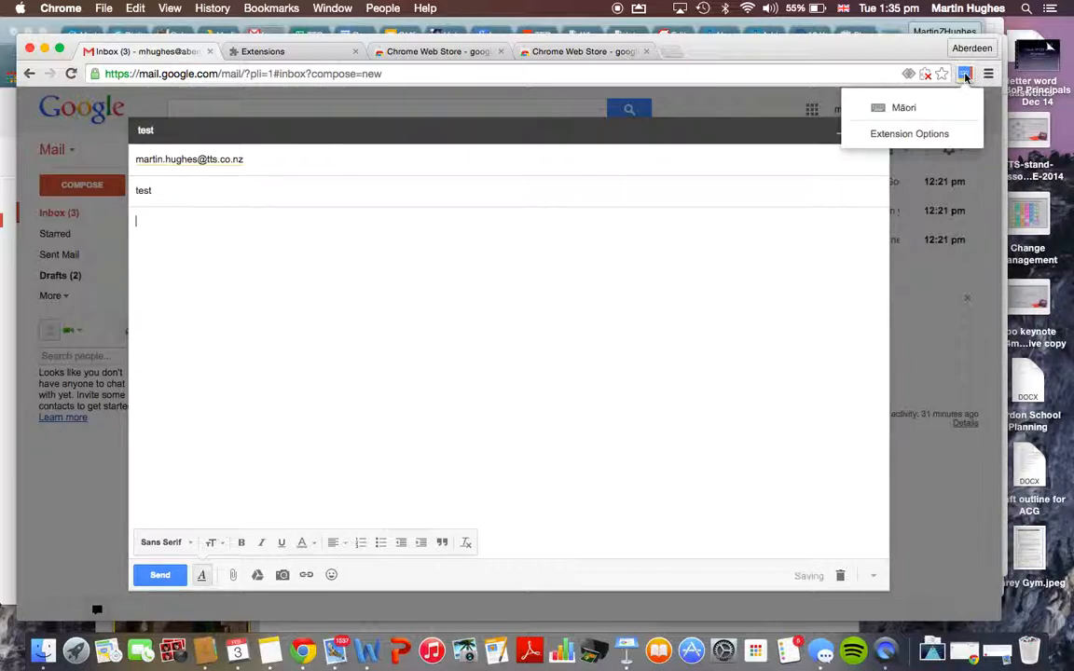
Switch on the Māori keyboard and type 'māori' twice in the body, each followed by a new line.
click(902, 107)
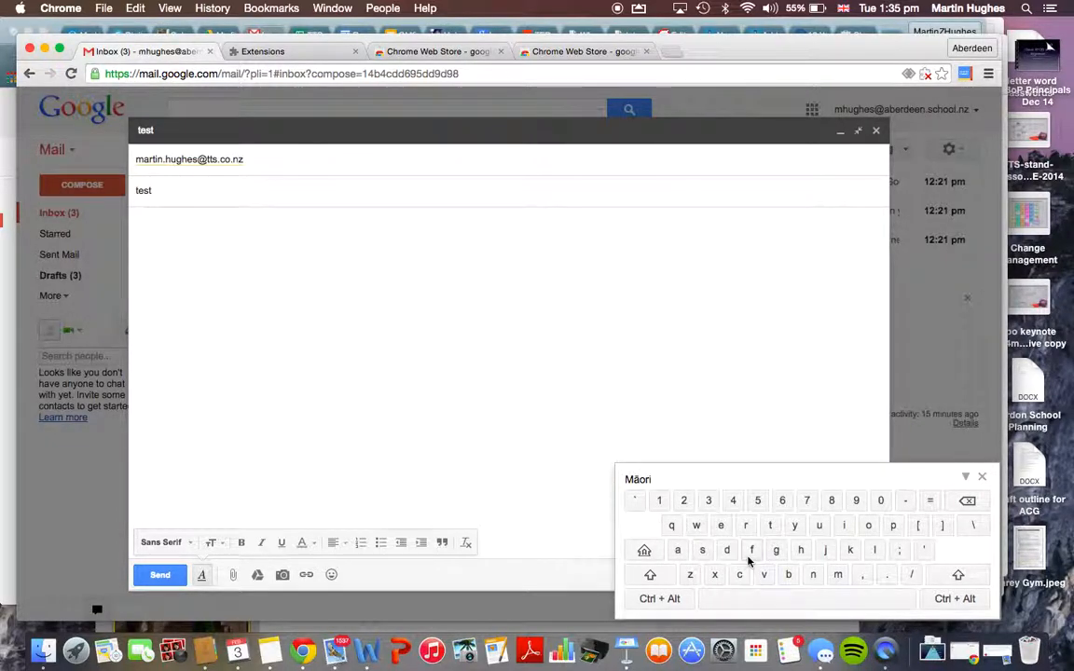
mouse_move(637, 514)
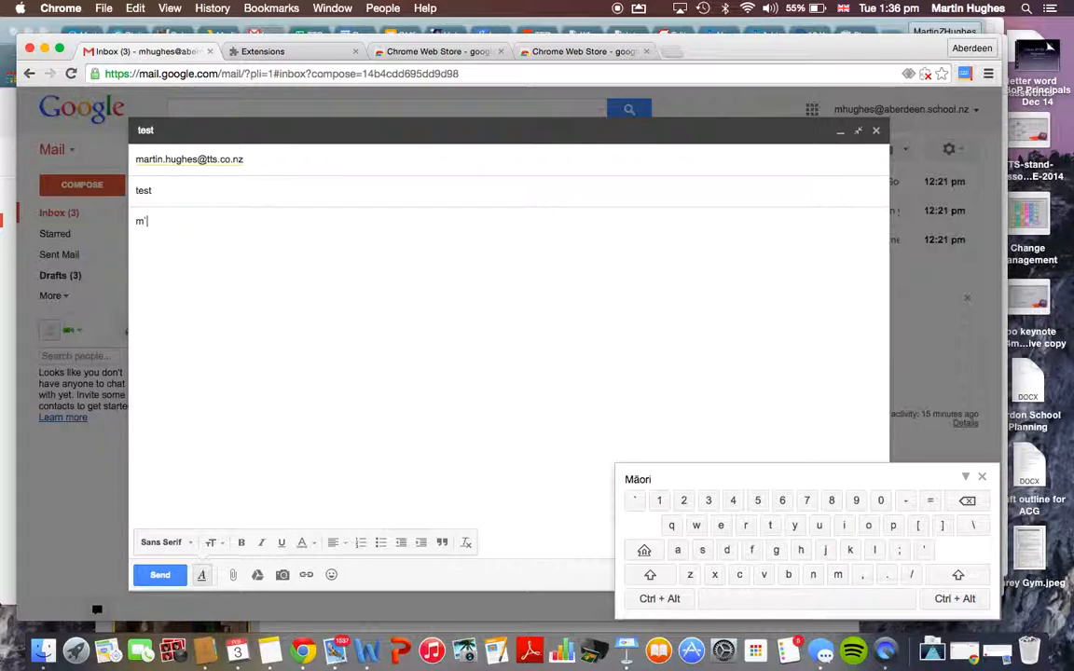
text(āori)
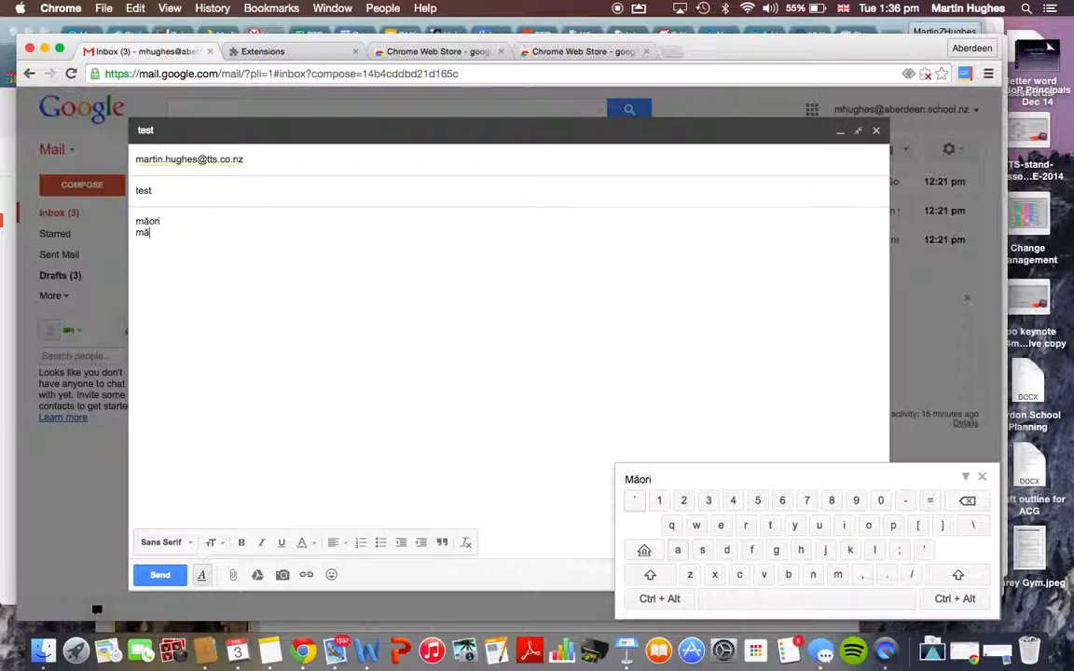
text(ori)
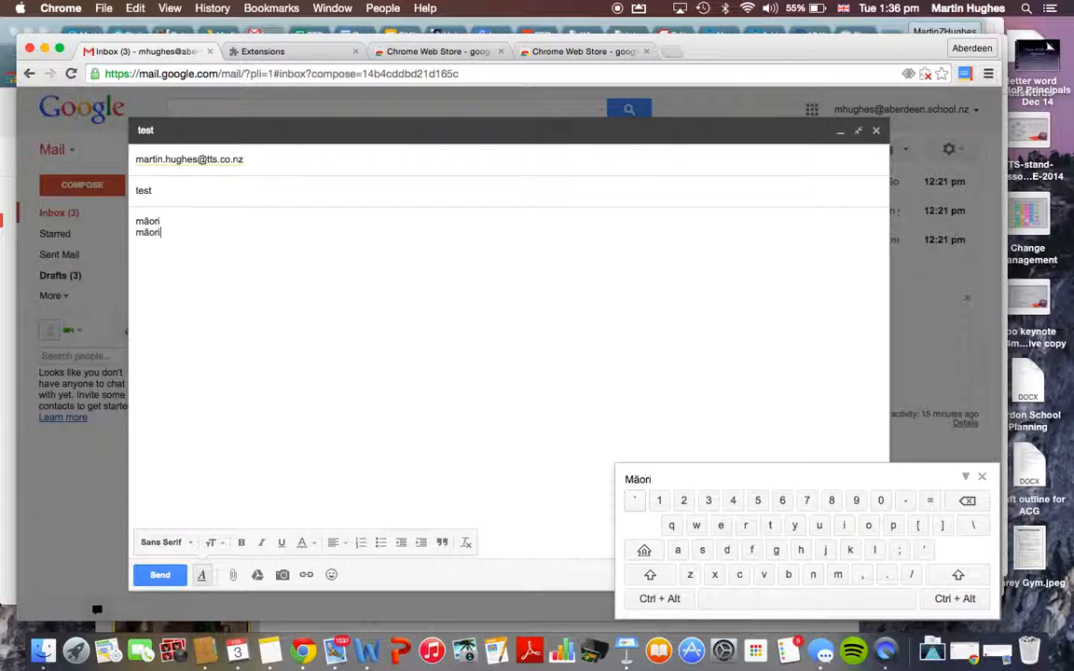
key(Return)
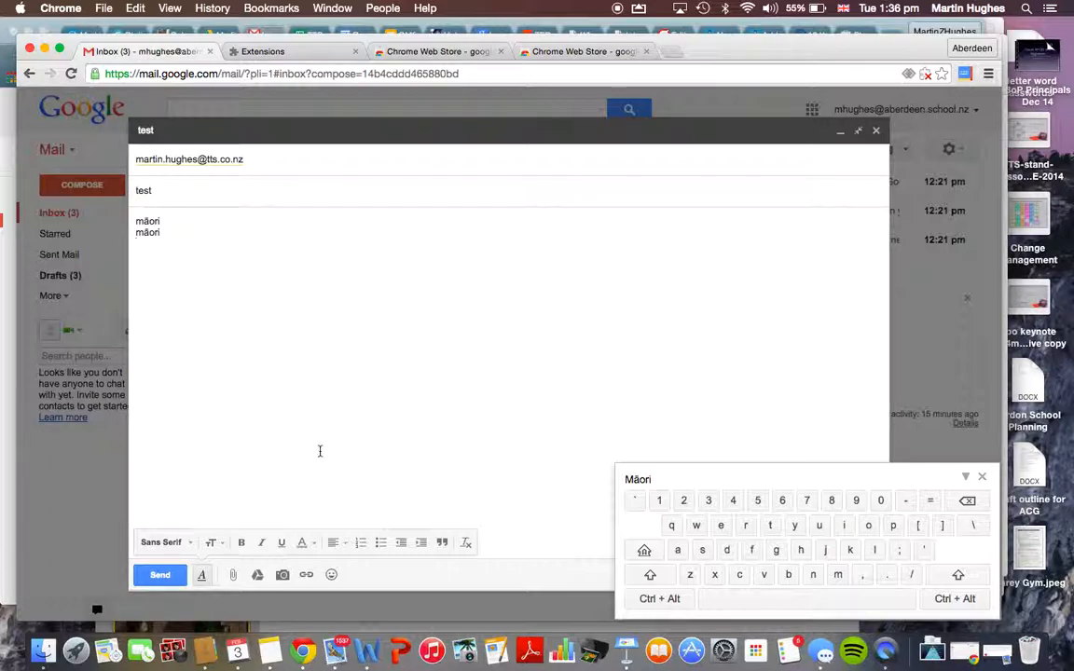
mouse_move(517, 557)
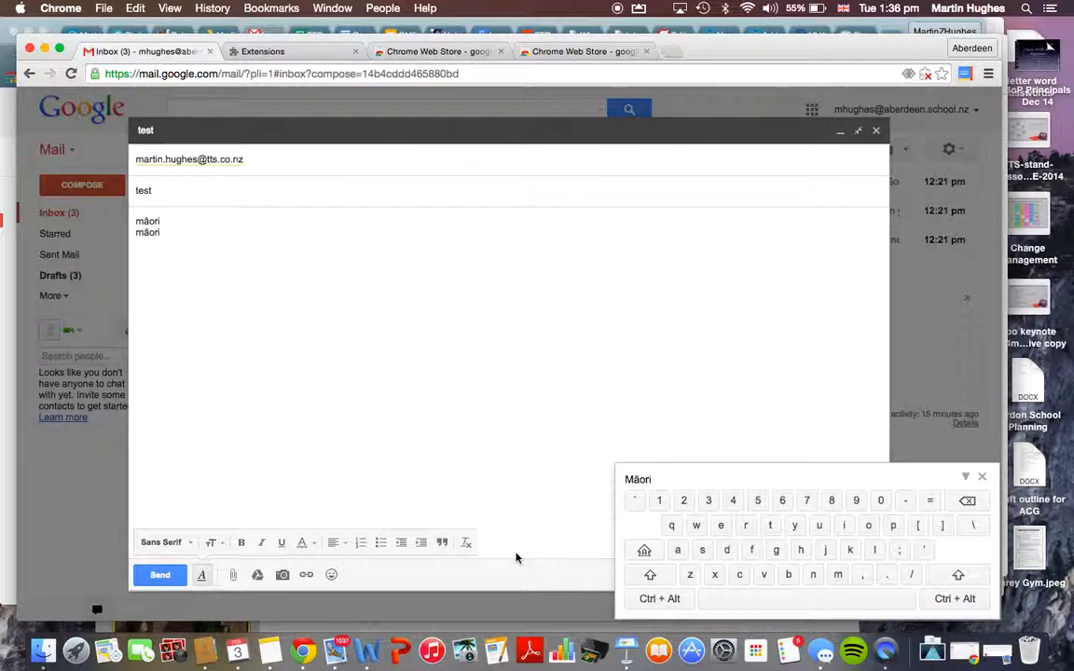
key(Return)
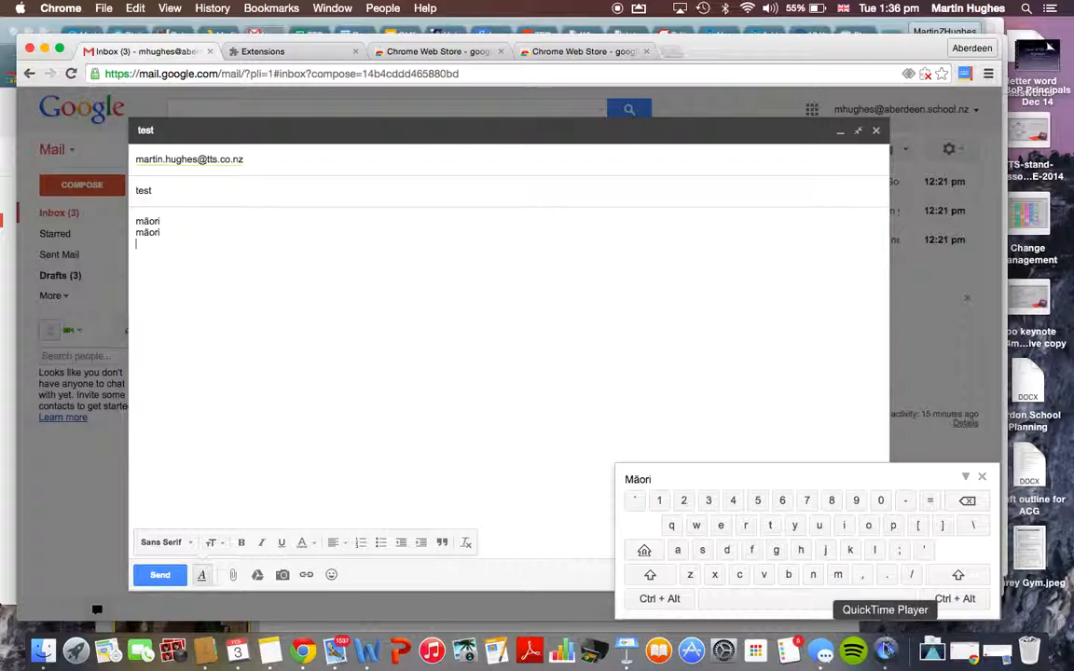